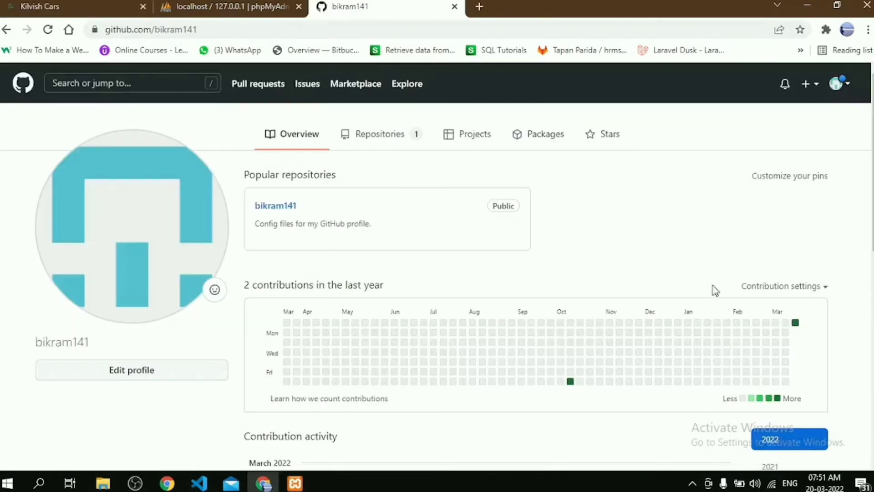
# Choose New repository from GitHub's + menu to reach the repository creation form.
pyautogui.click(807, 84)
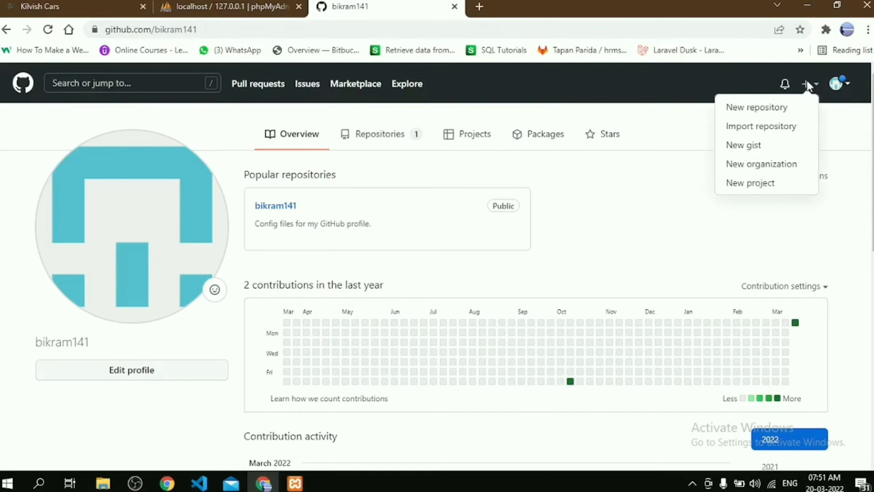
pyautogui.click(757, 108)
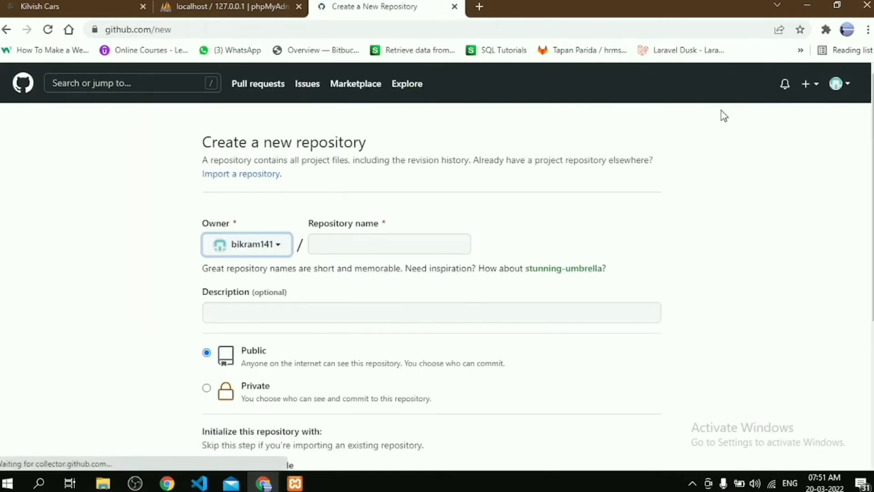
pyautogui.click(258, 357)
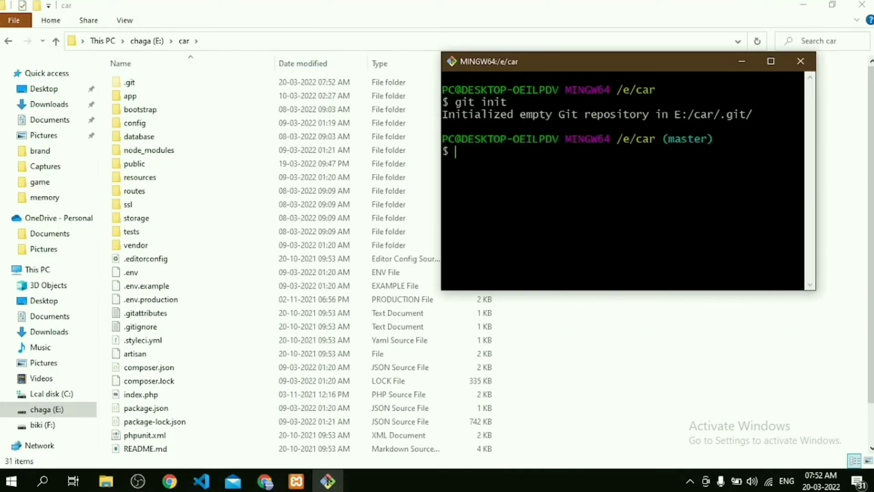
# Stage and commit the project as "first commit", then push origin master, hitting a 403 error.
pyautogui.write('git')
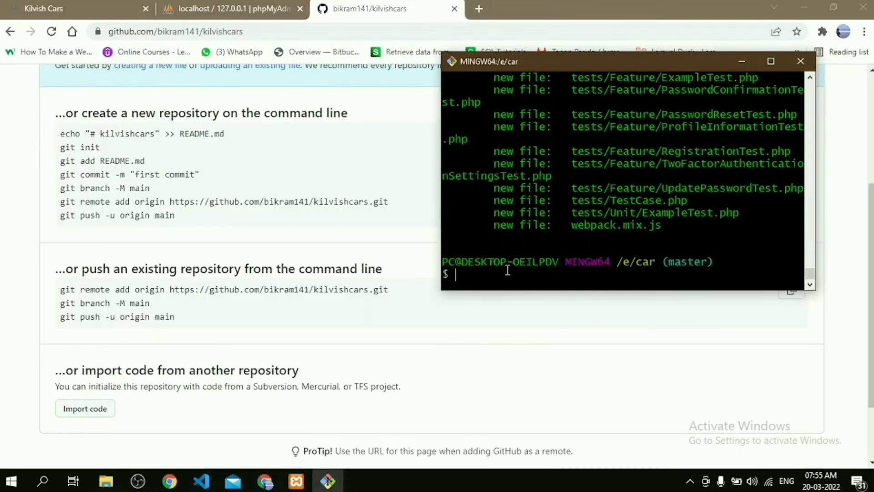
pyautogui.write('git commit -m "first commit"')
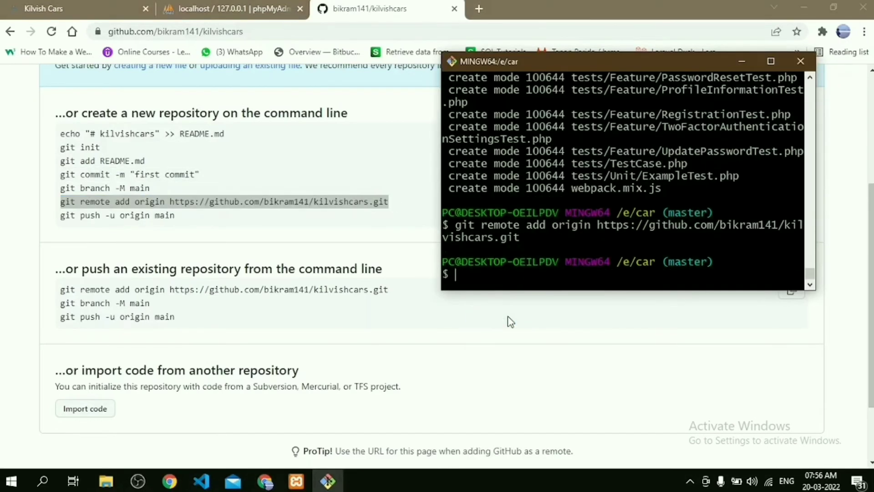
pyautogui.write('git push -u origin master')
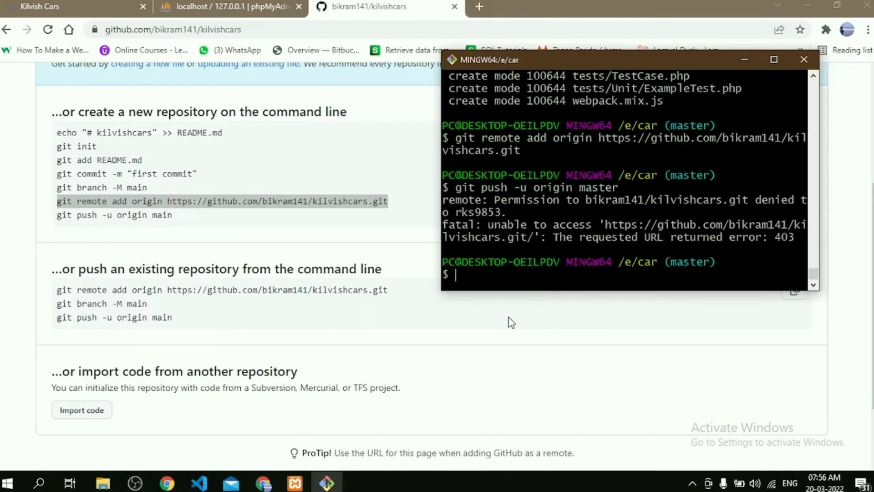
# Cancel the pending command and review the git config --list output for credential settings.
pyautogui.press('ctrl+c')
pyautogui.write('git config --list')
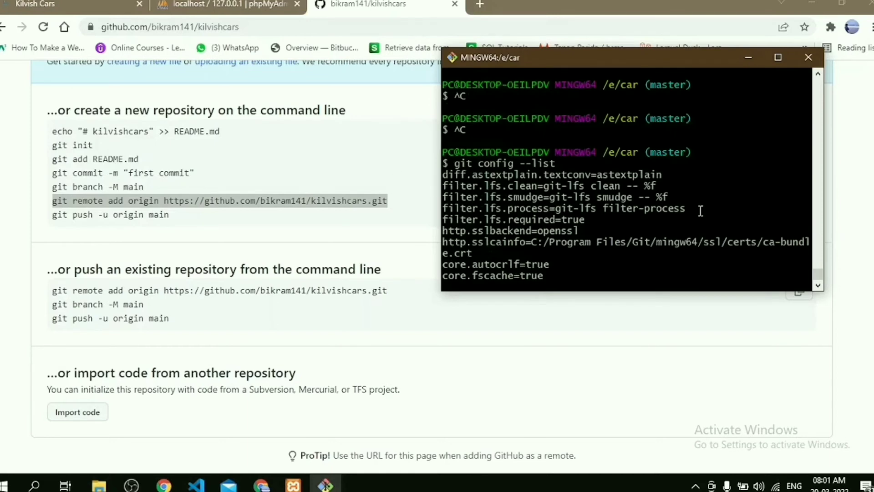
pyautogui.scroll(-3)
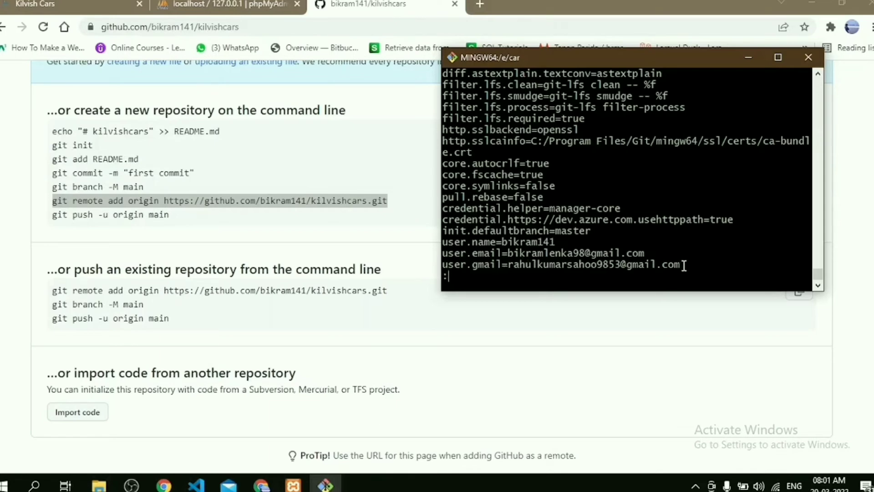
pyautogui.moveTo(644, 263)
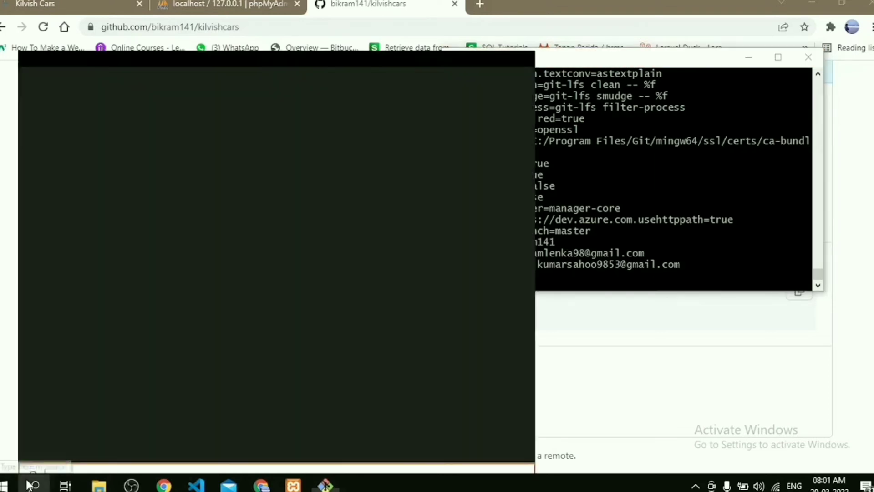
pyautogui.write('credential manager')
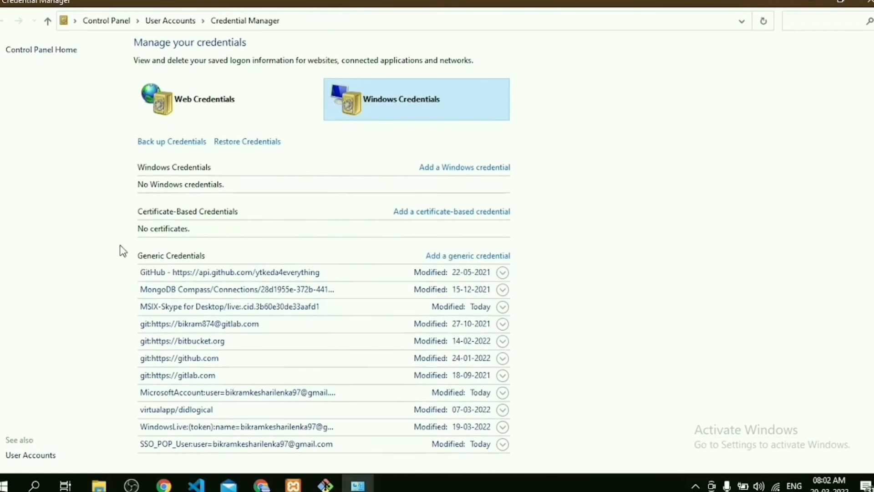
pyautogui.moveTo(485, 374)
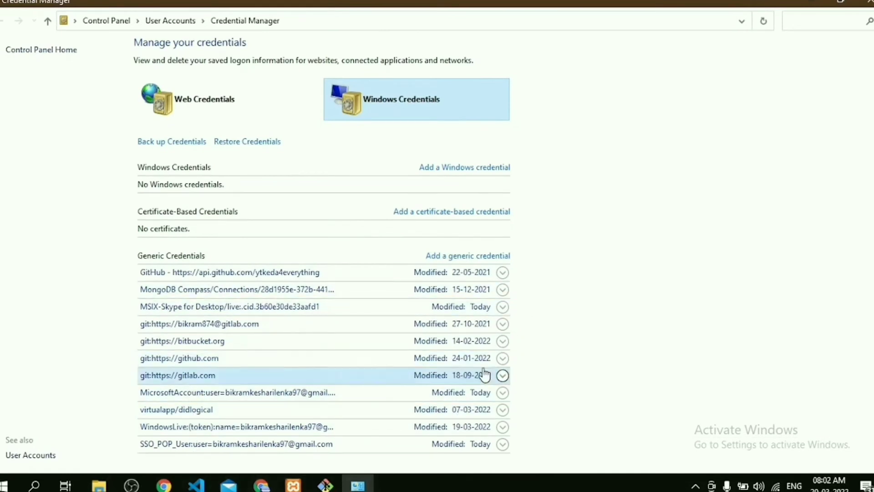
pyautogui.click(501, 358)
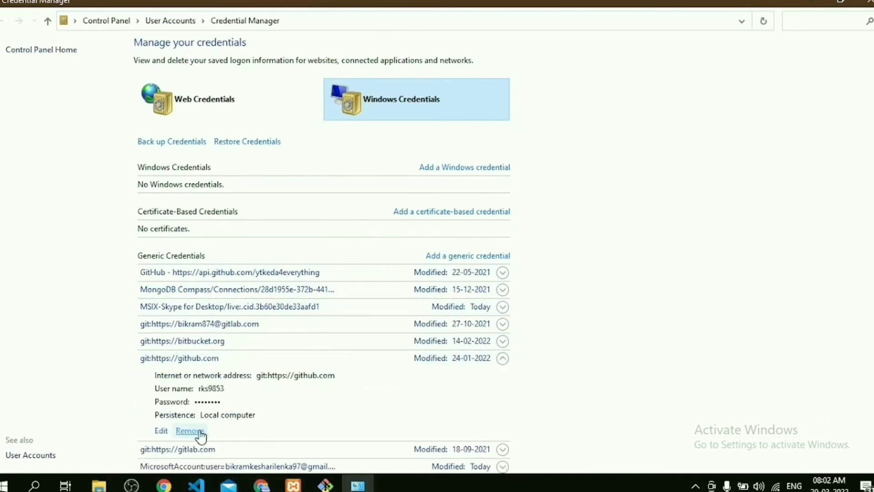
pyautogui.scroll(-3)
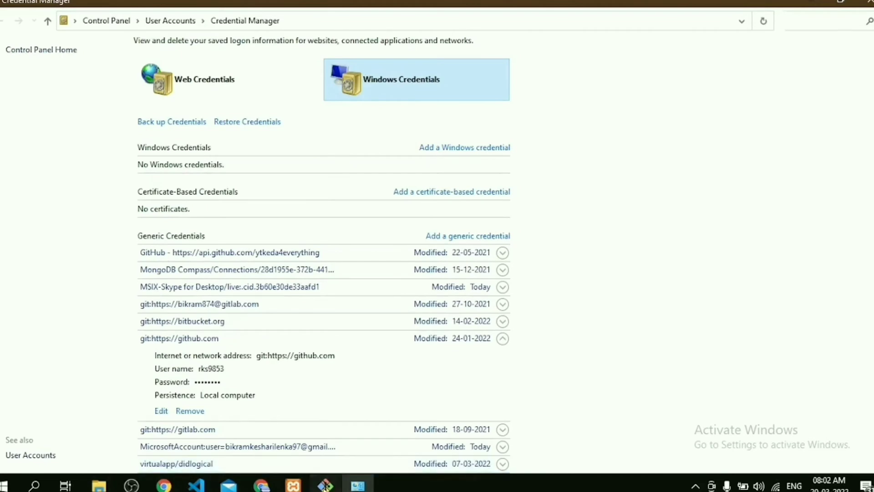
pyautogui.click(325, 484)
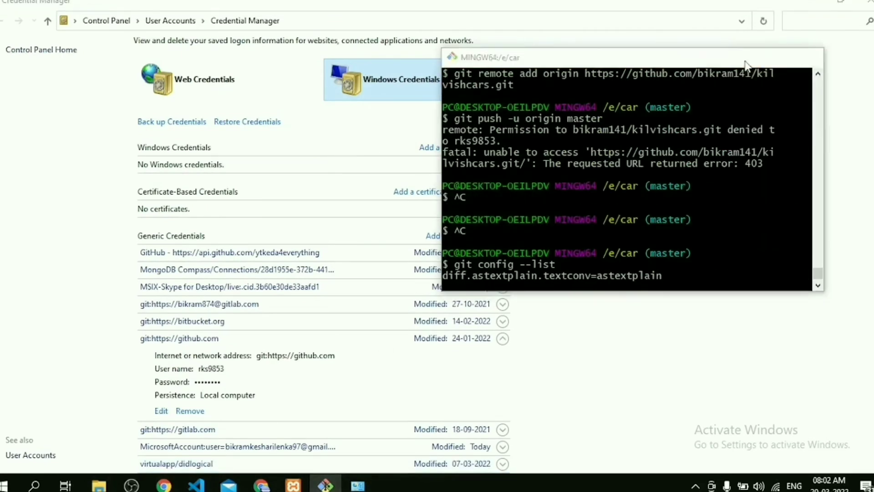
# Remove the github.com credential permanently and return to the Git Bash terminal.
pyautogui.click(189, 411)
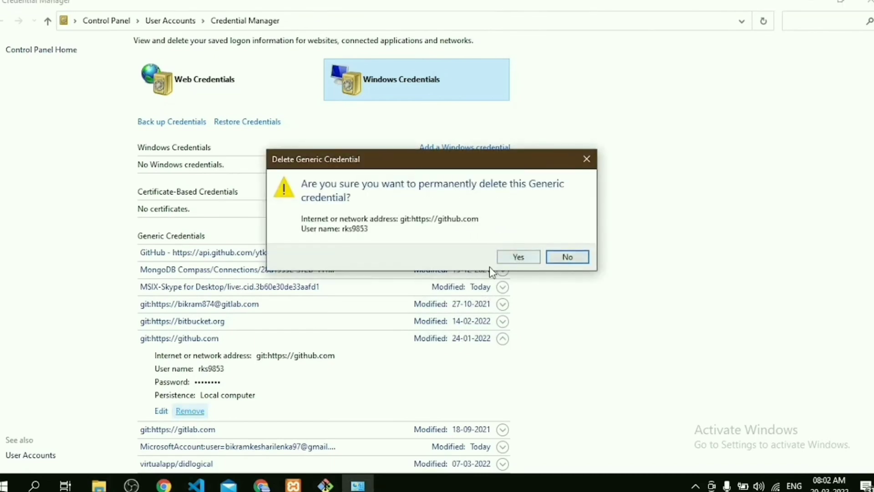
pyautogui.click(518, 257)
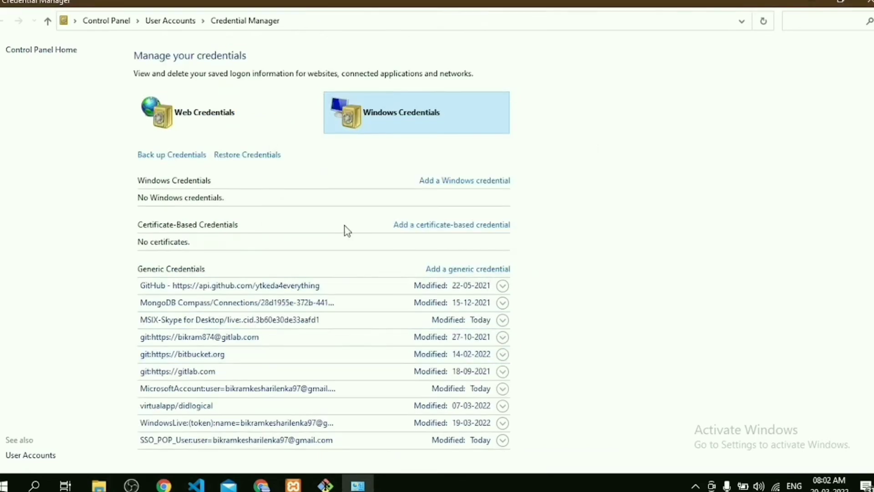
pyautogui.click(325, 484)
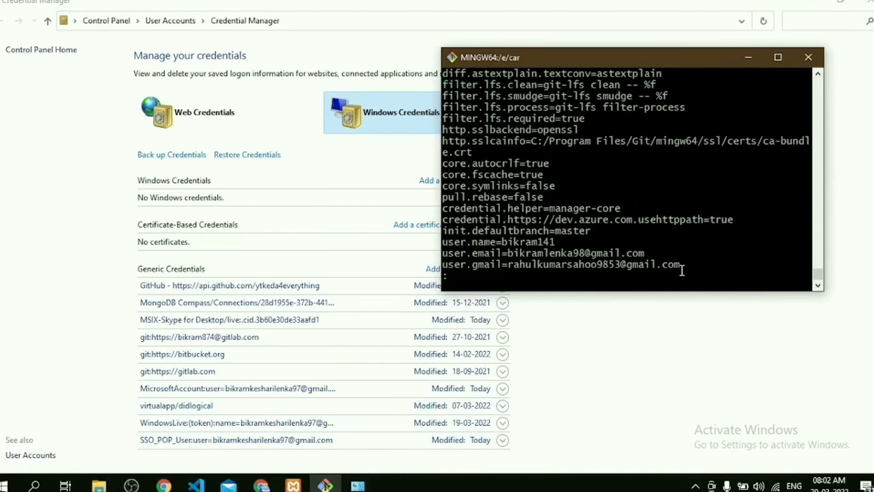
# Run git push origin master again, prompting a fresh GitHub sign-in.
pyautogui.write('git push origin master')
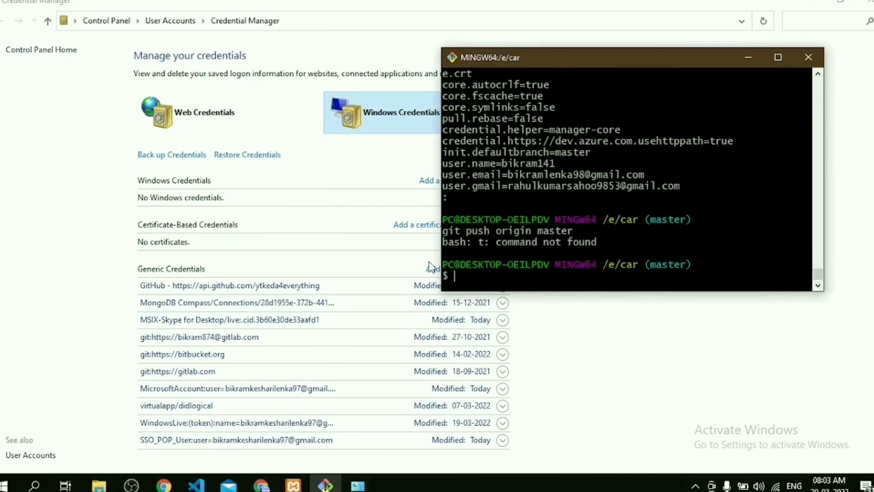
pyautogui.write('git p')
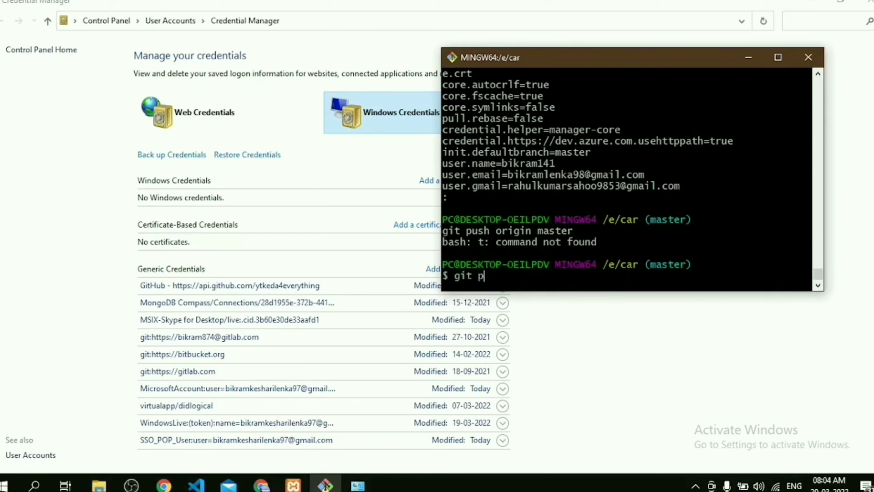
pyautogui.write('ush origin master')
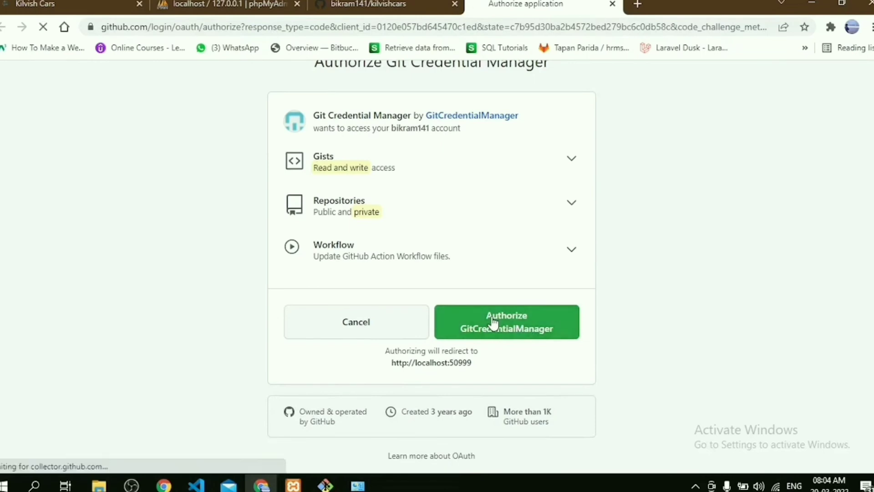
# Authorize Git Credential Manager and confirm with the account password so the push completes.
pyautogui.click(507, 321)
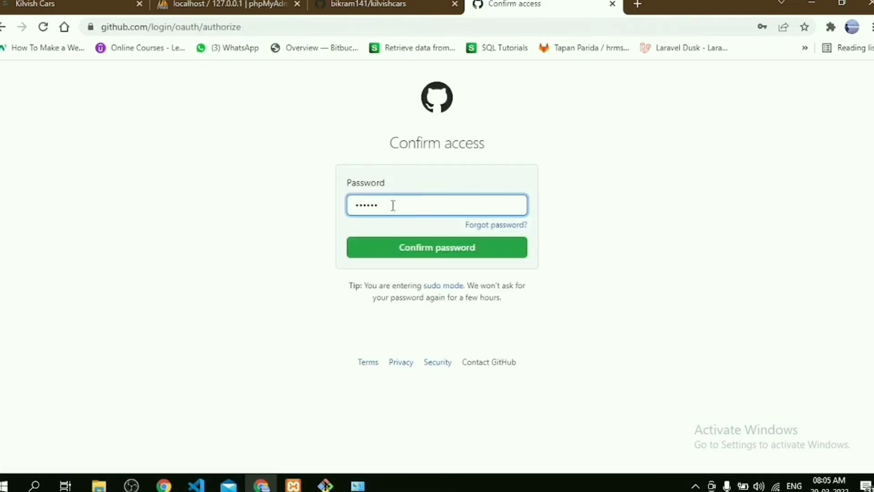
pyautogui.click(436, 247)
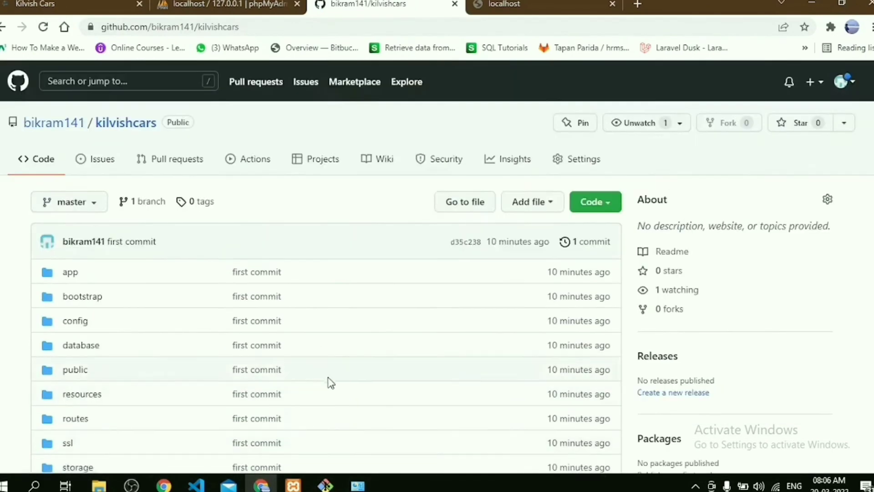
# Scroll the kilvishcars repository page to review the pushed project files and Laravel README.
pyautogui.scroll(-3)
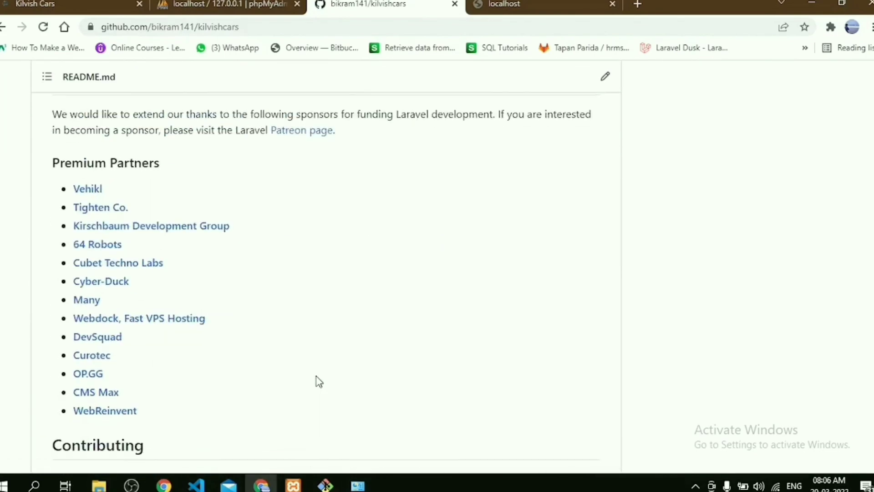
pyautogui.scroll(3)
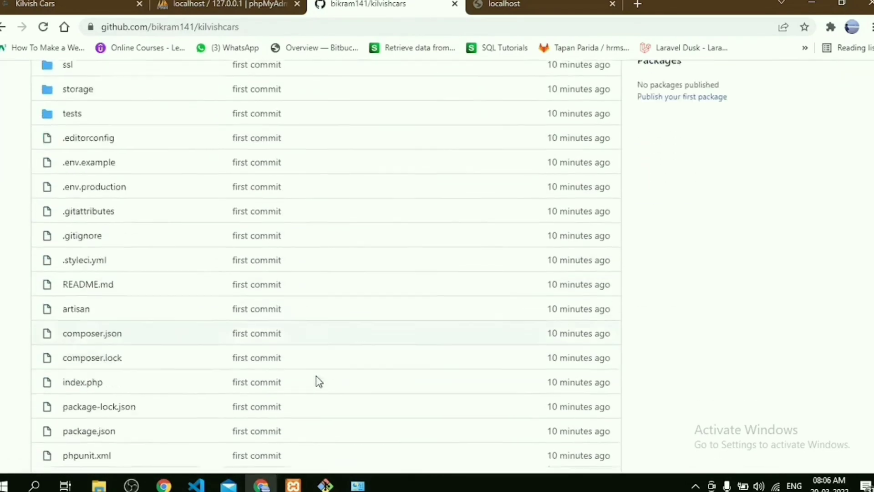
pyautogui.scroll(-3)
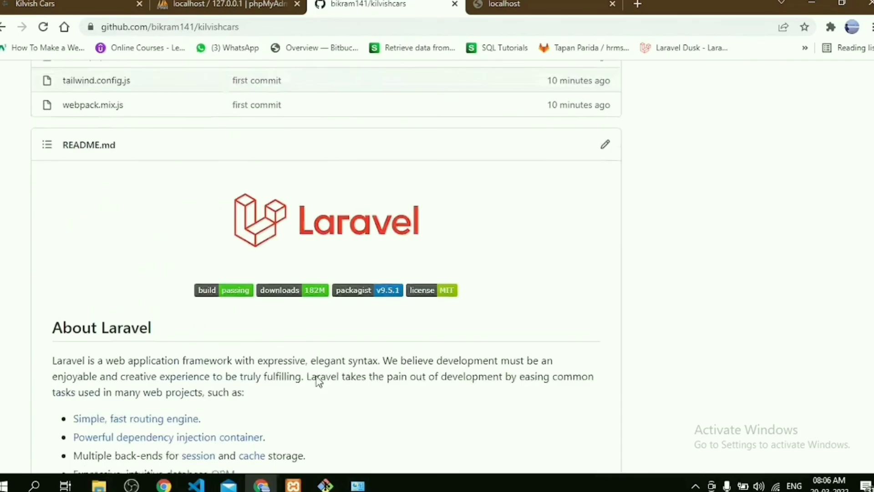